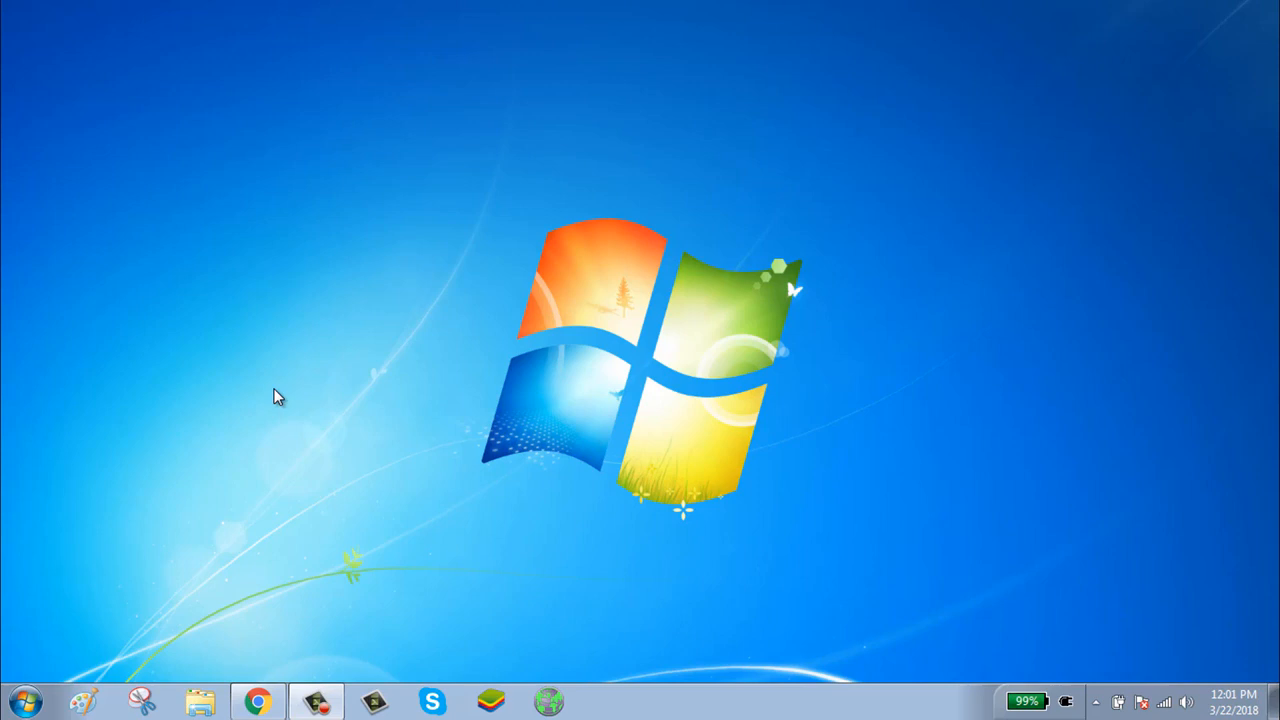
{"action": "mouse_move", "coordinate": [302, 622]}
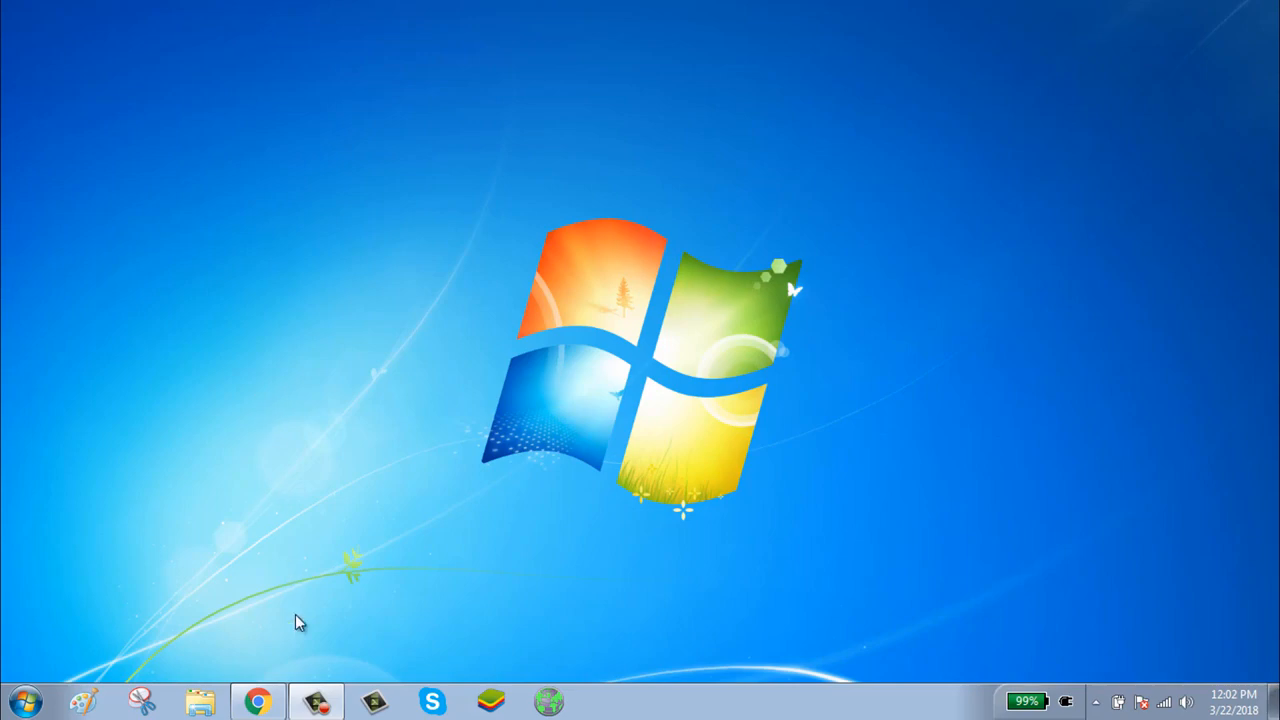
- Launch Chrome and navigate to roku.com to load the Roku home page
{"action": "left_click", "coordinate": [256, 700]}
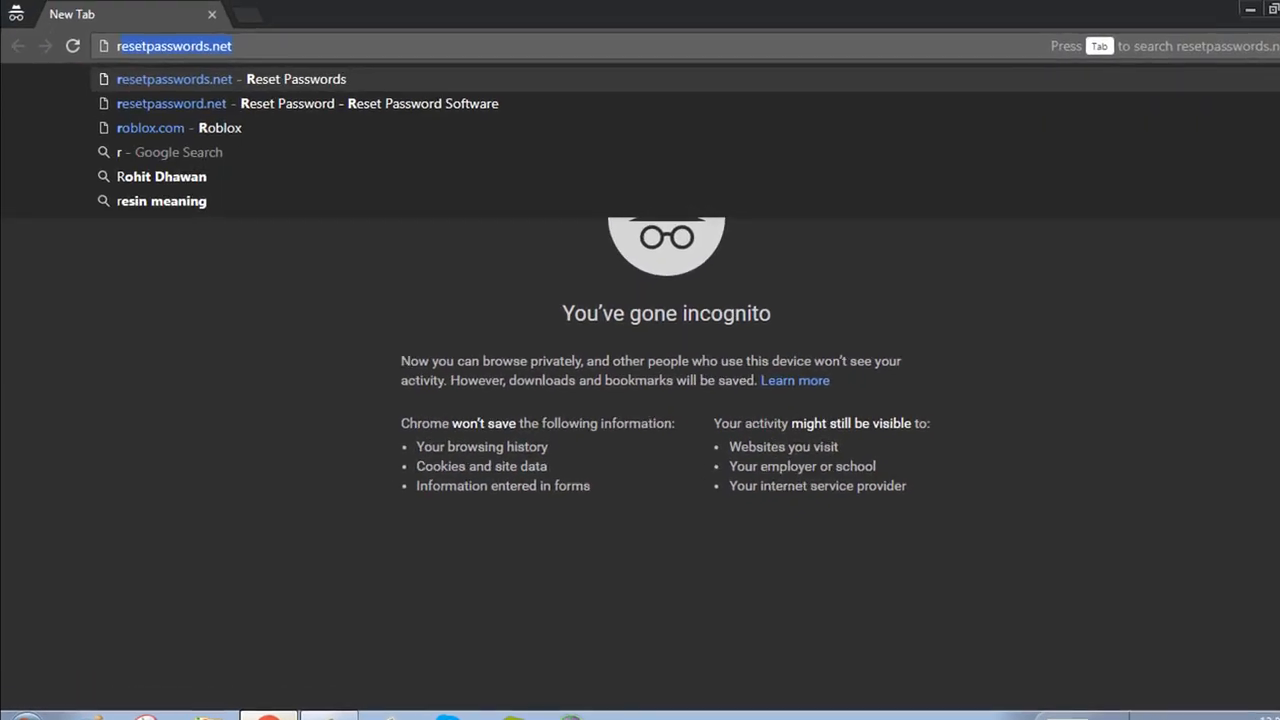
{"action": "type", "text": "roku.com"}
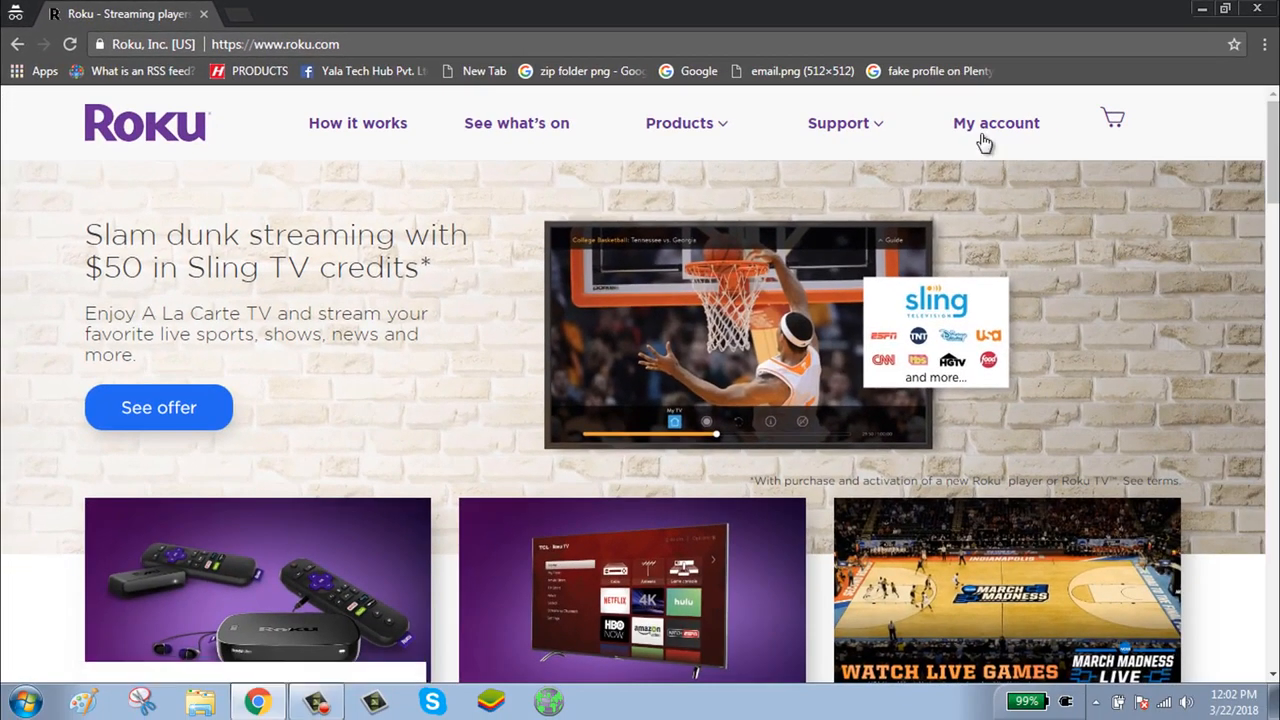
{"action": "mouse_move", "coordinate": [996, 124]}
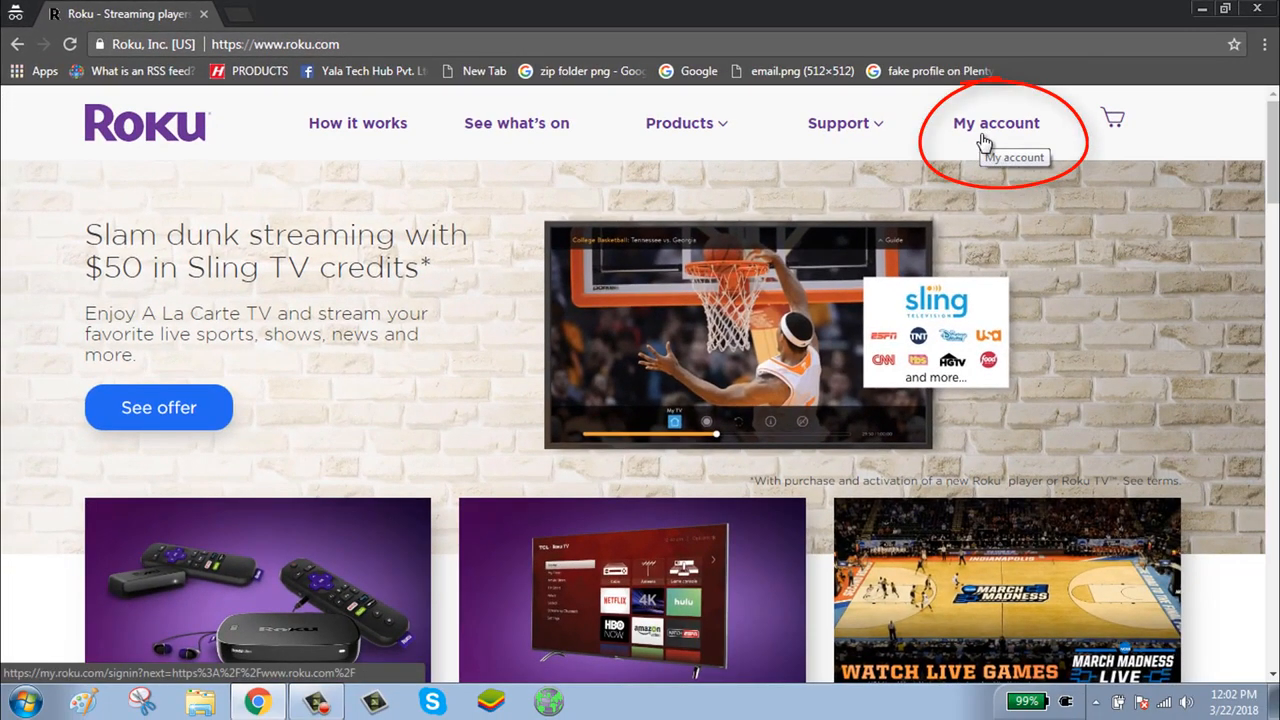
- Reach the Roku sign-in page via My account and tick Remember me
{"action": "left_click", "coordinate": [996, 124]}
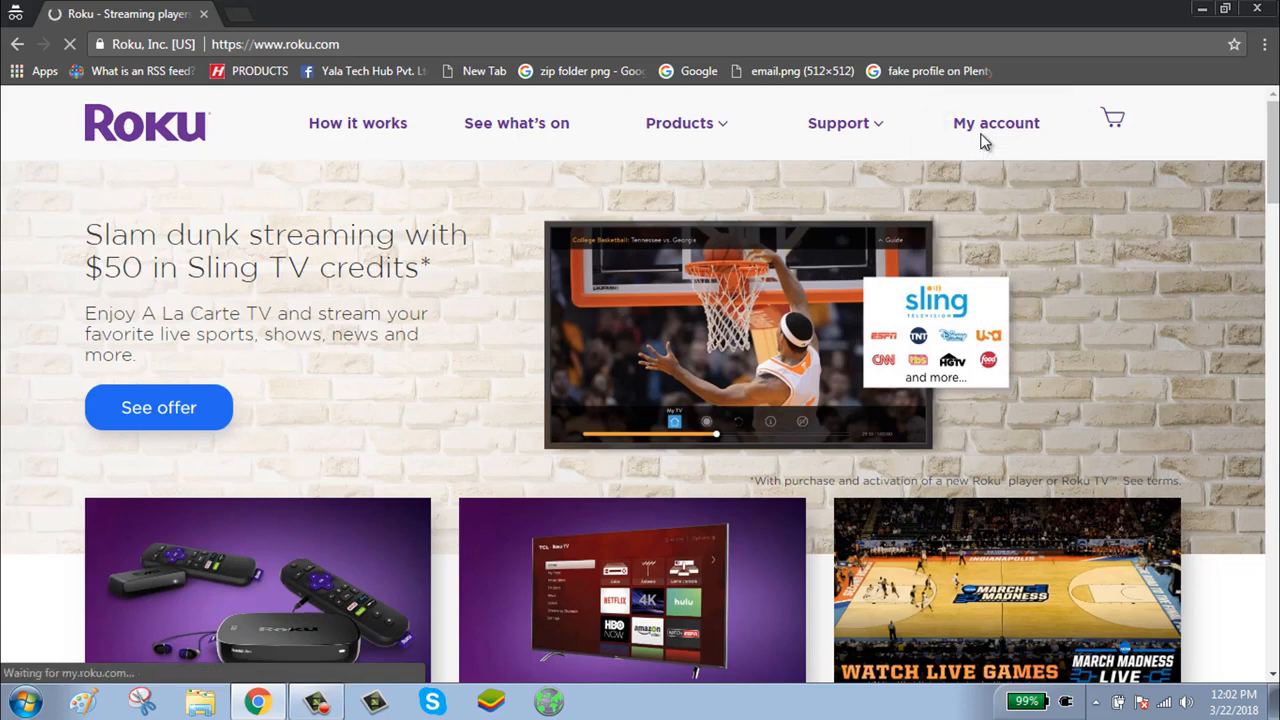
{"action": "left_click", "coordinate": [996, 124]}
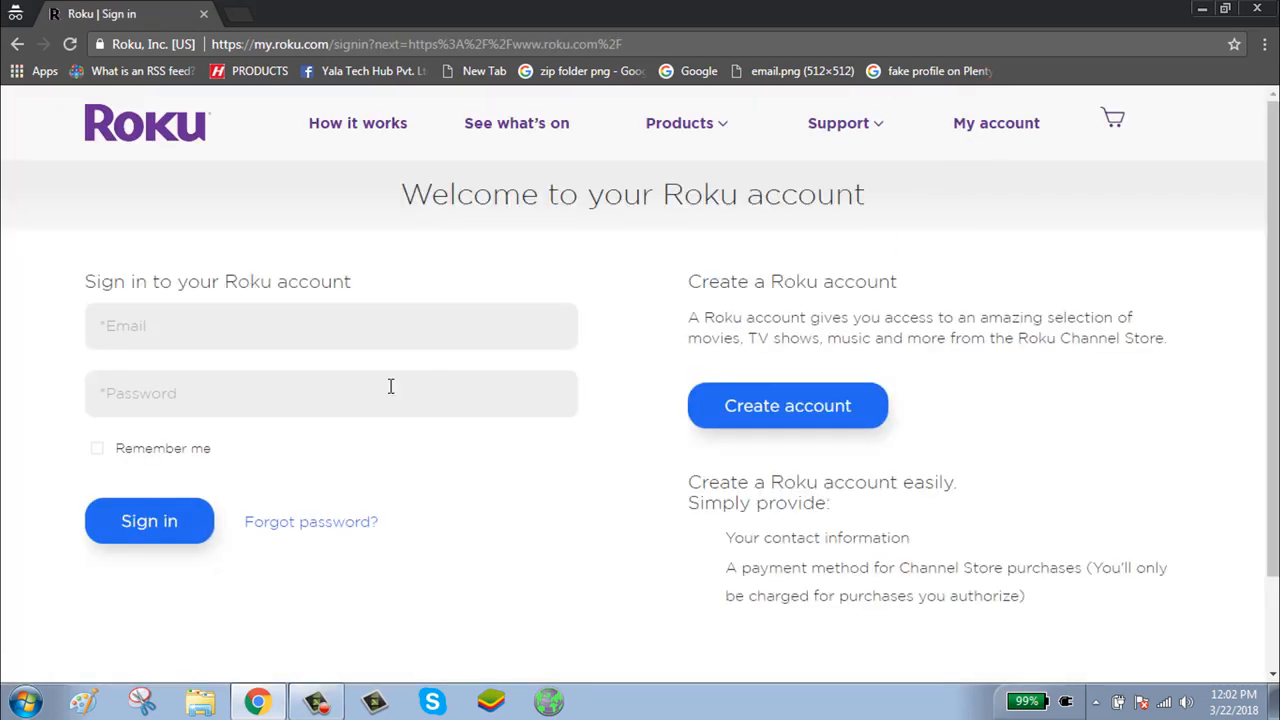
{"action": "mouse_move", "coordinate": [310, 336]}
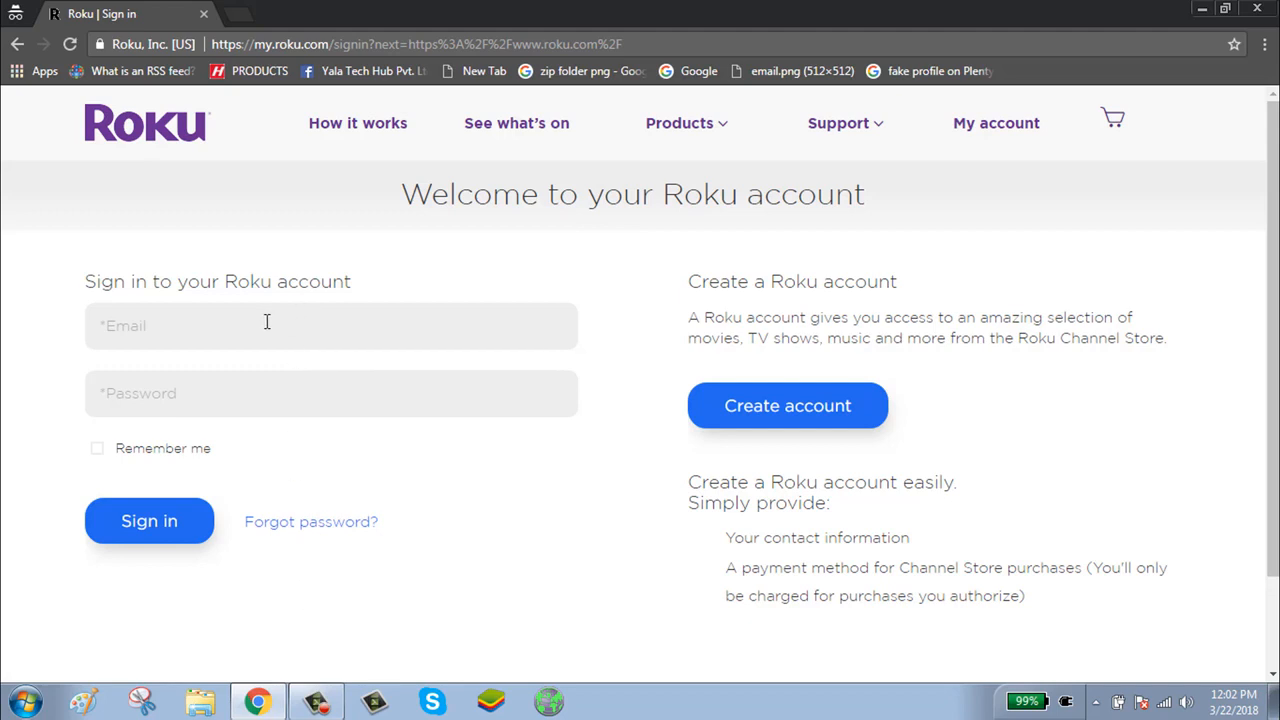
{"action": "left_click", "coordinate": [148, 520]}
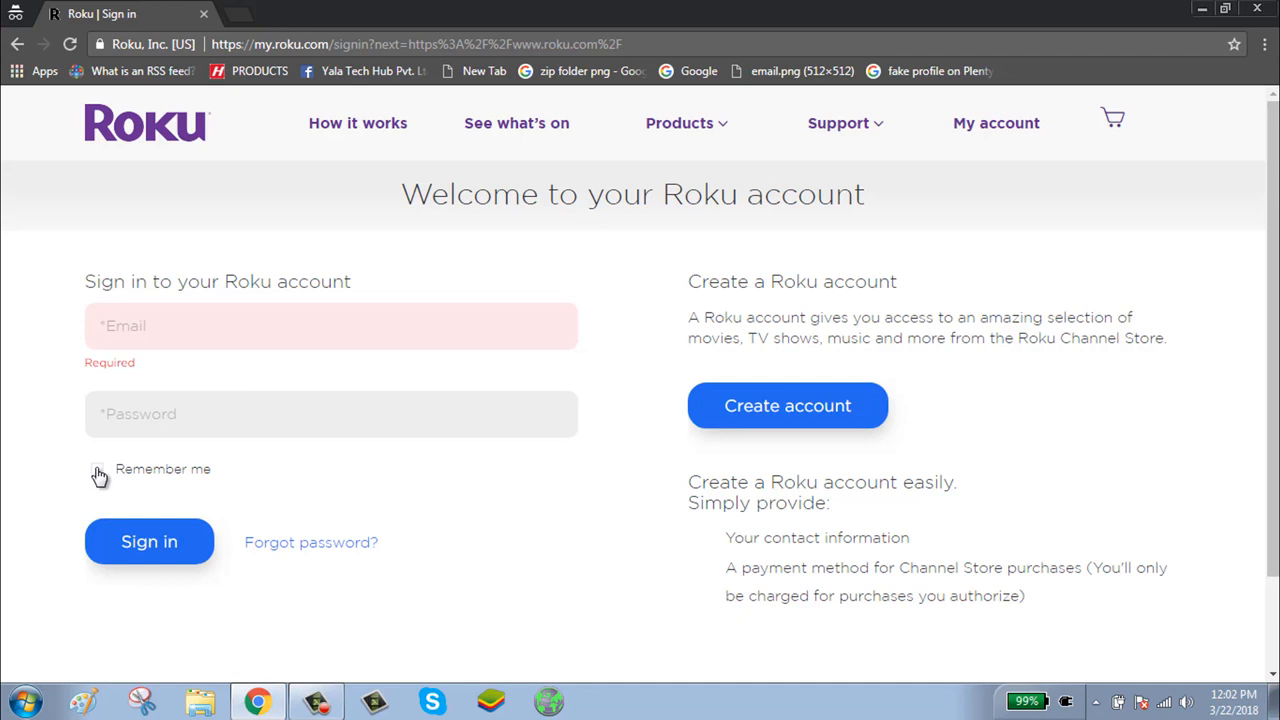
{"action": "left_click", "coordinate": [148, 540]}
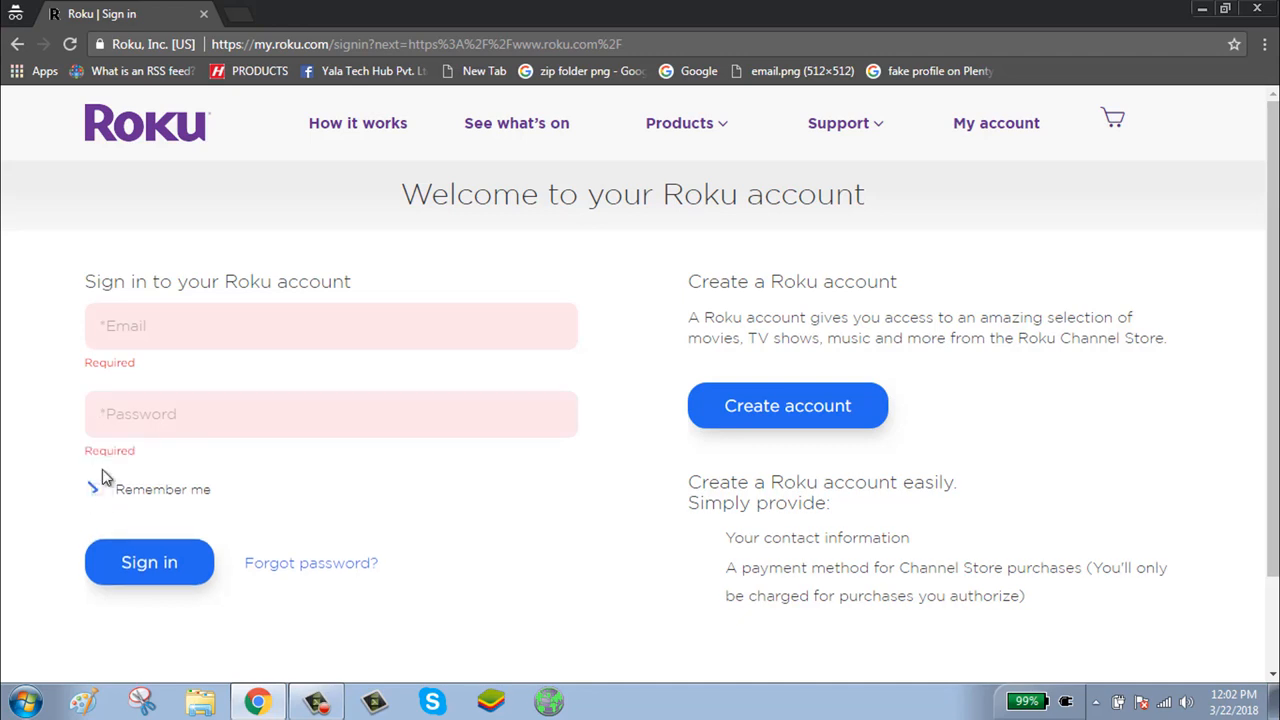
{"action": "left_click", "coordinate": [96, 488]}
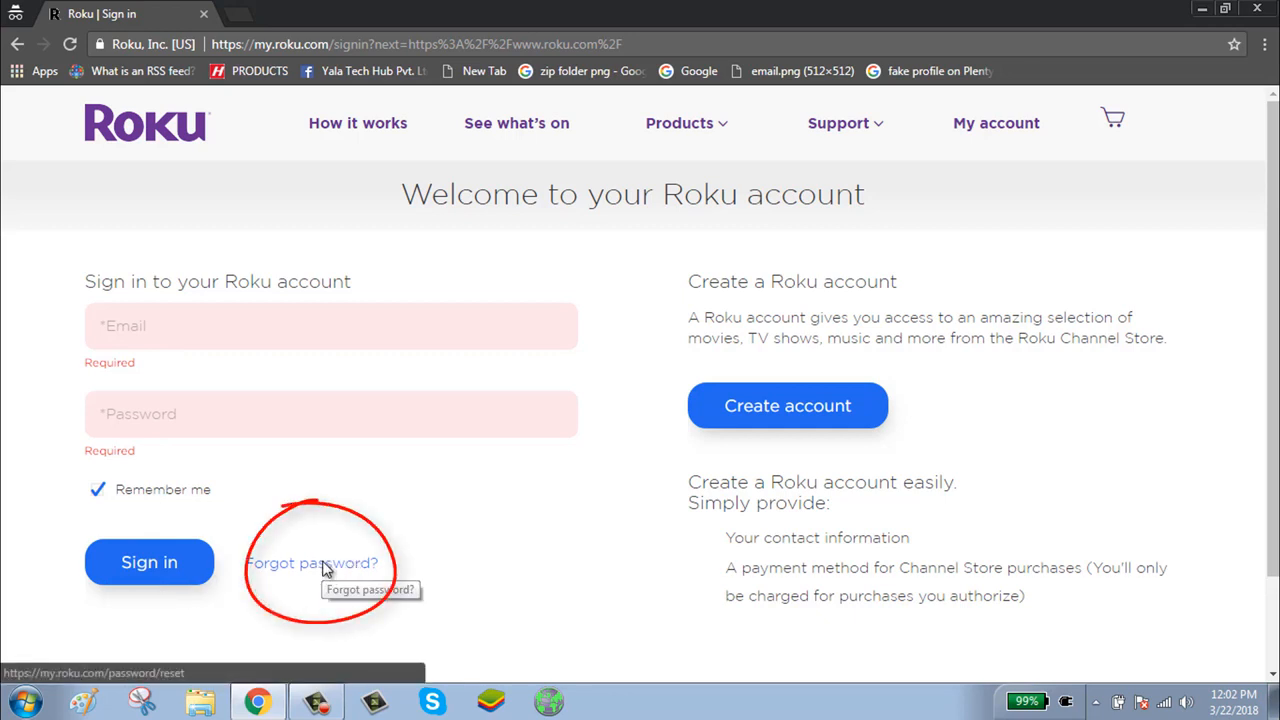
- Use Forgot password to submit a reset request for the account email address
{"action": "left_click", "coordinate": [312, 564]}
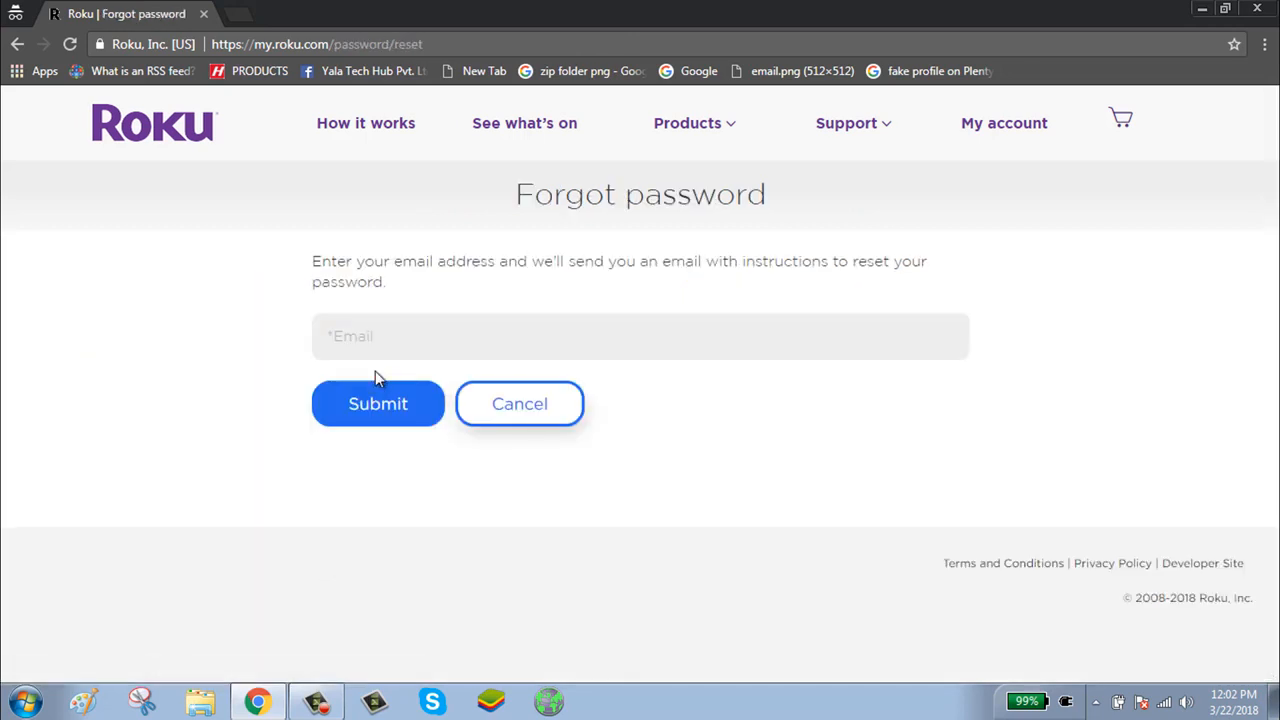
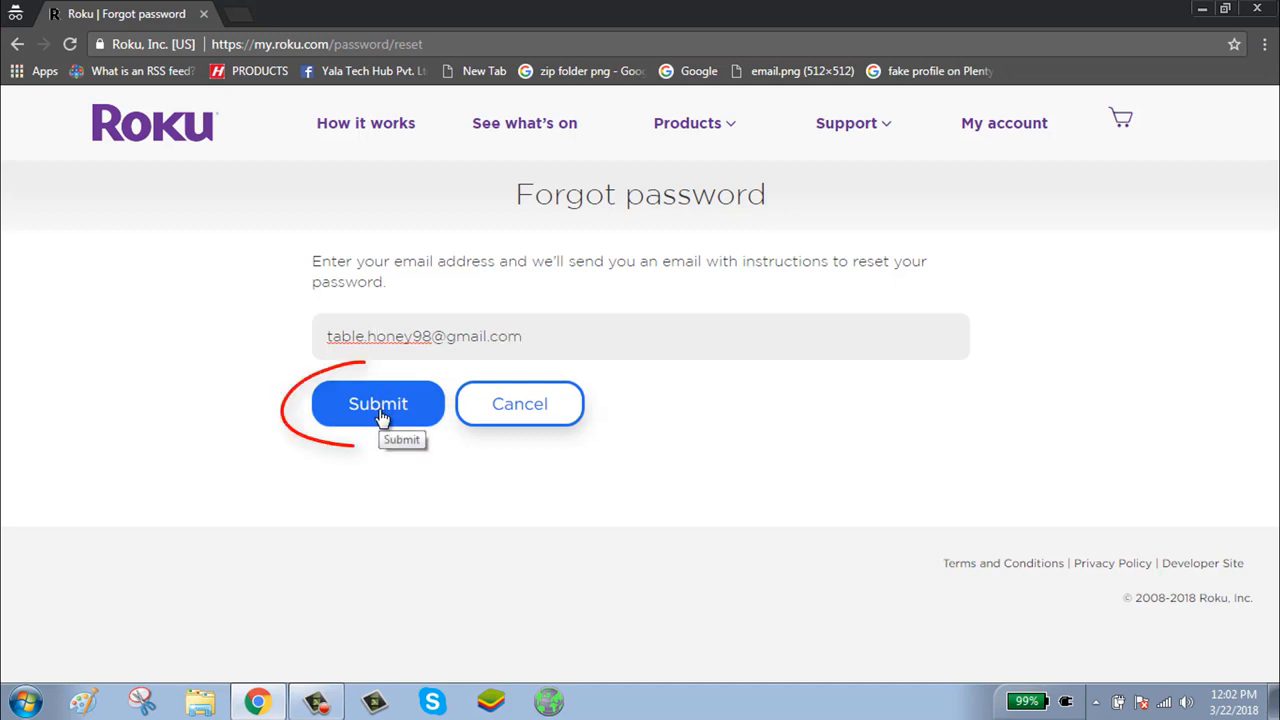
{"action": "left_click", "coordinate": [378, 404]}
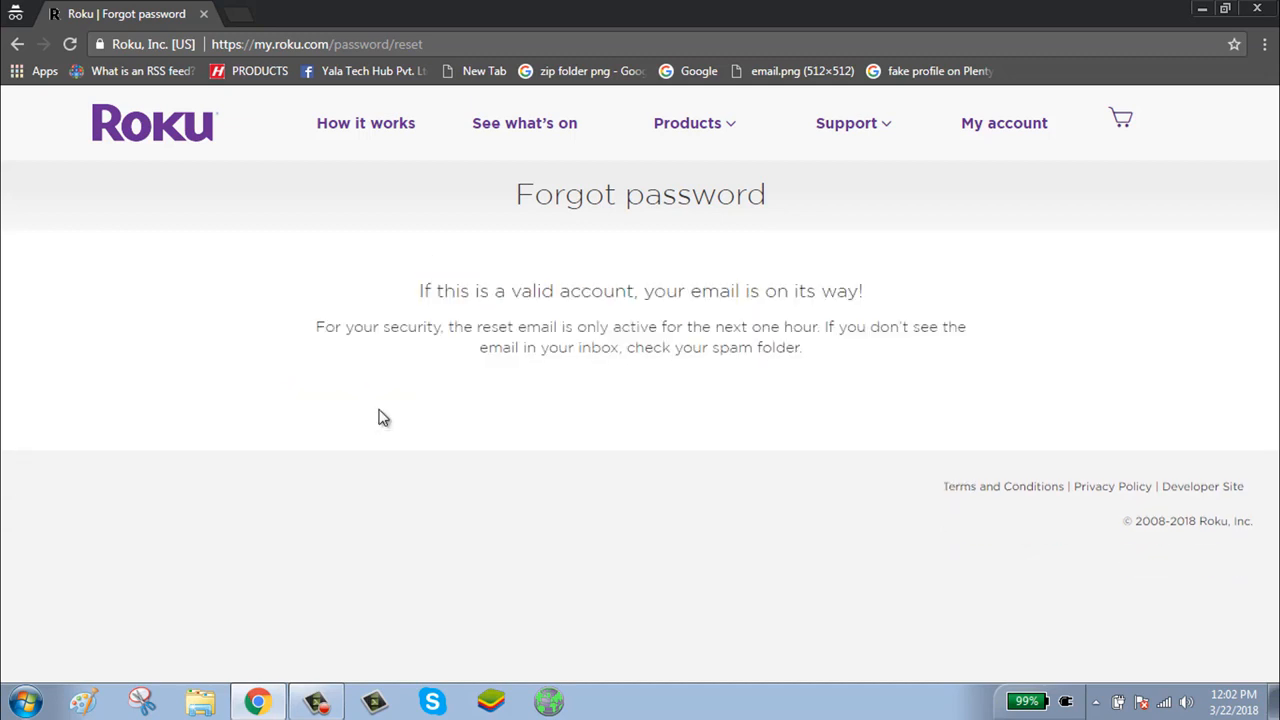
{"action": "mouse_move", "coordinate": [480, 356]}
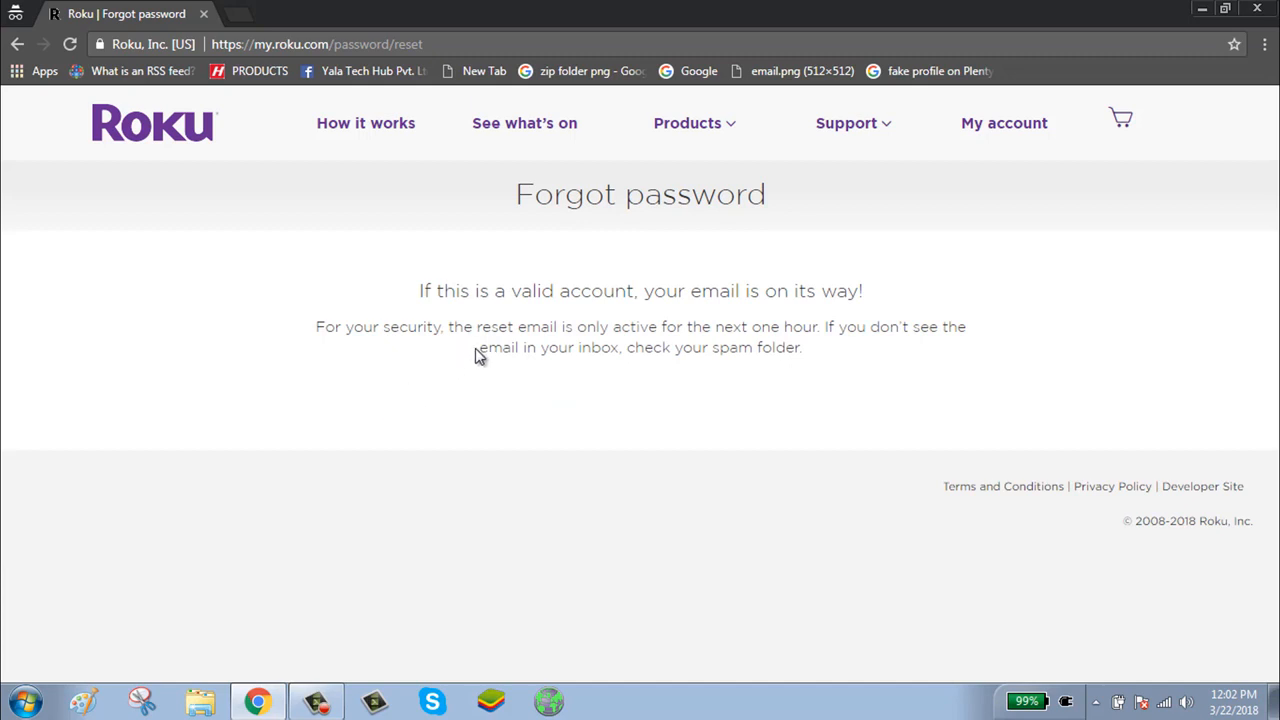
{"action": "mouse_move", "coordinate": [630, 348]}
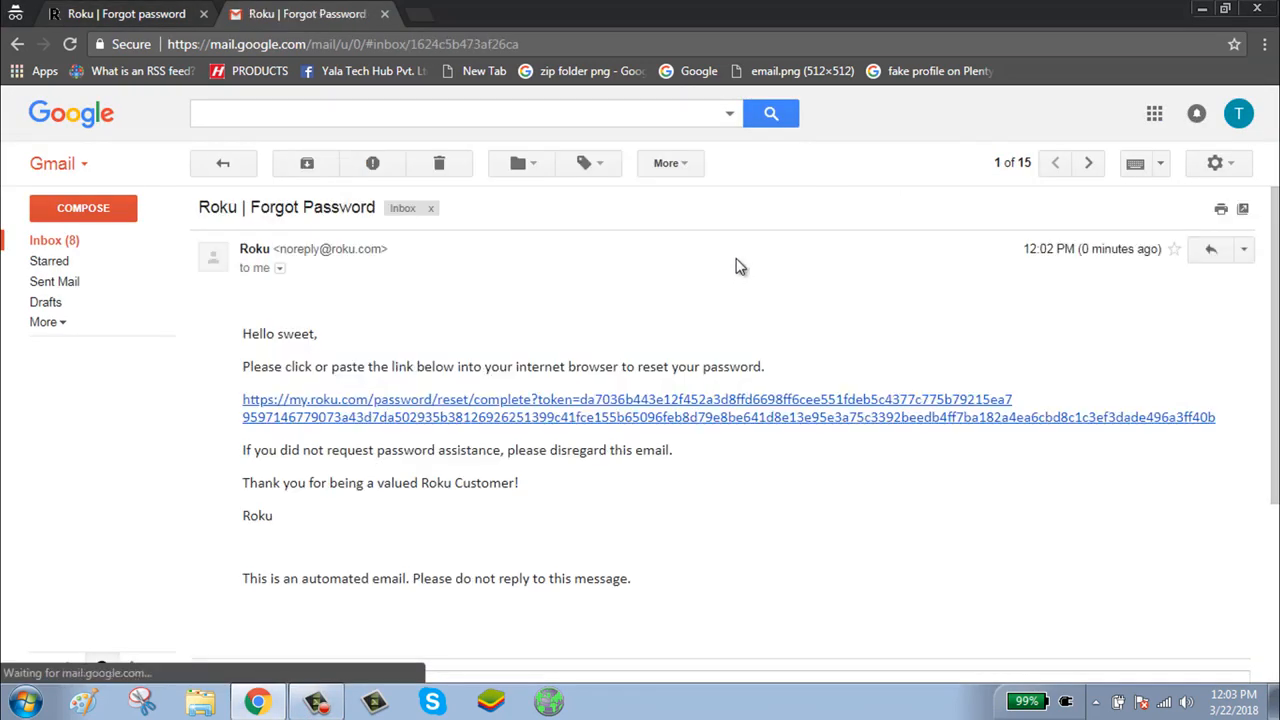
- Follow the reset link in the Roku Forgot Password email in Gmail
{"action": "left_click", "coordinate": [626, 400]}
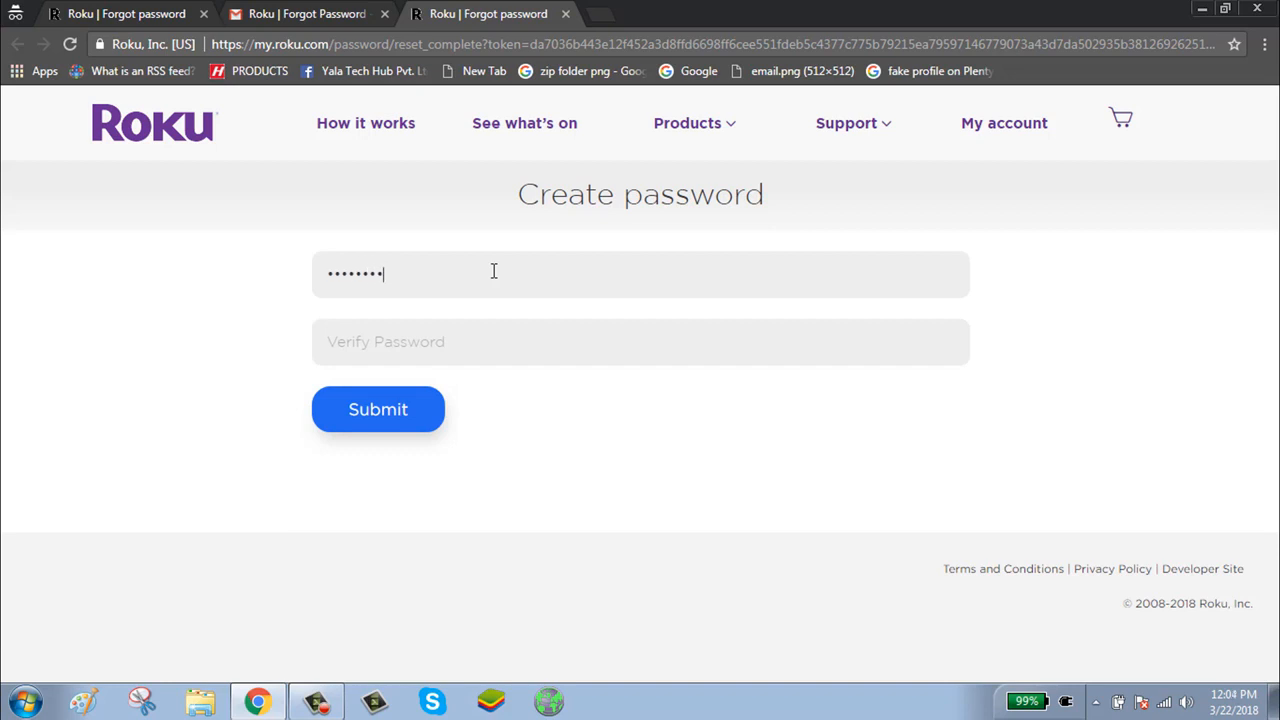
- Enter the new password in both fields and submit to reach Password Reset Successfully
{"action": "type", "text": "••"}
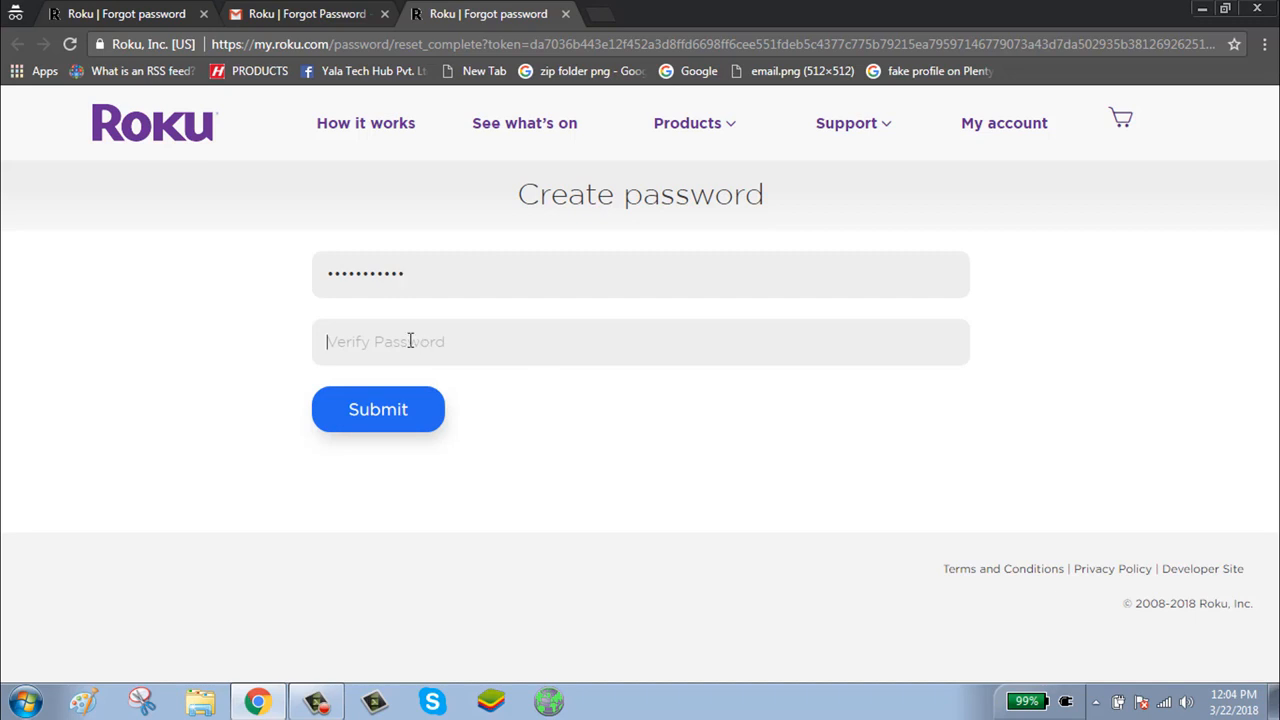
{"action": "type", "text": "••••"}
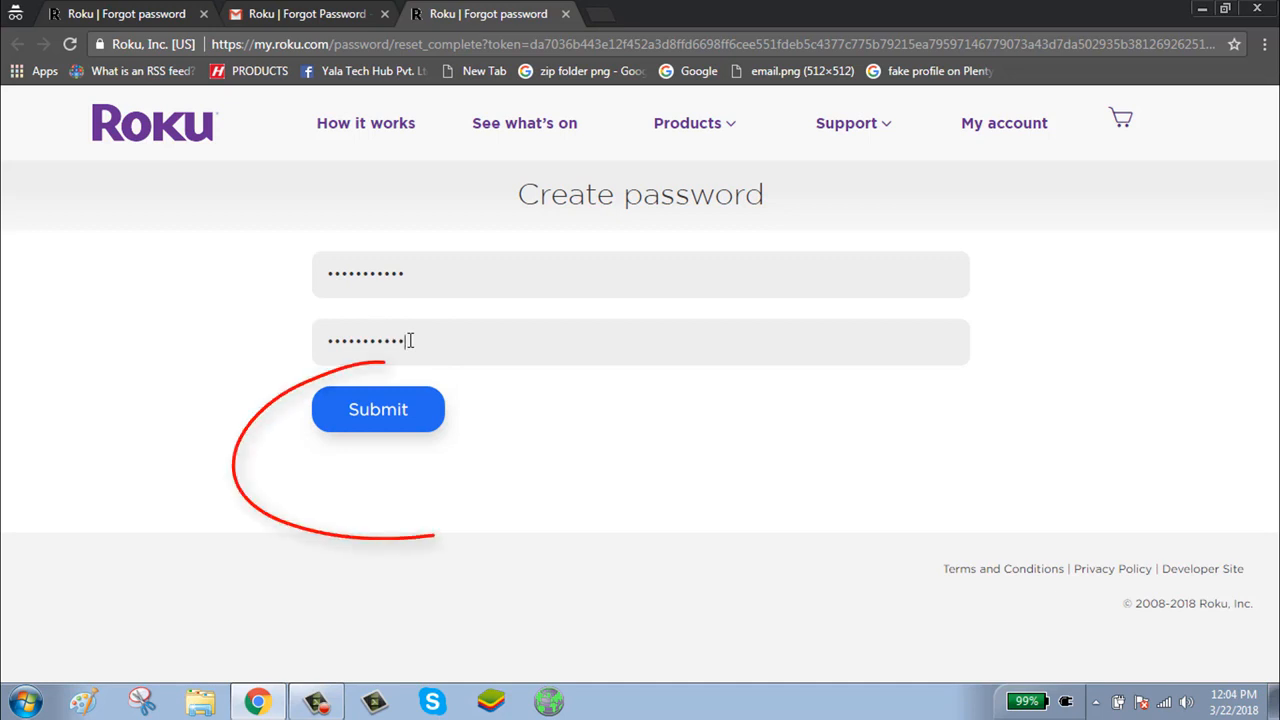
{"action": "left_click", "coordinate": [378, 408]}
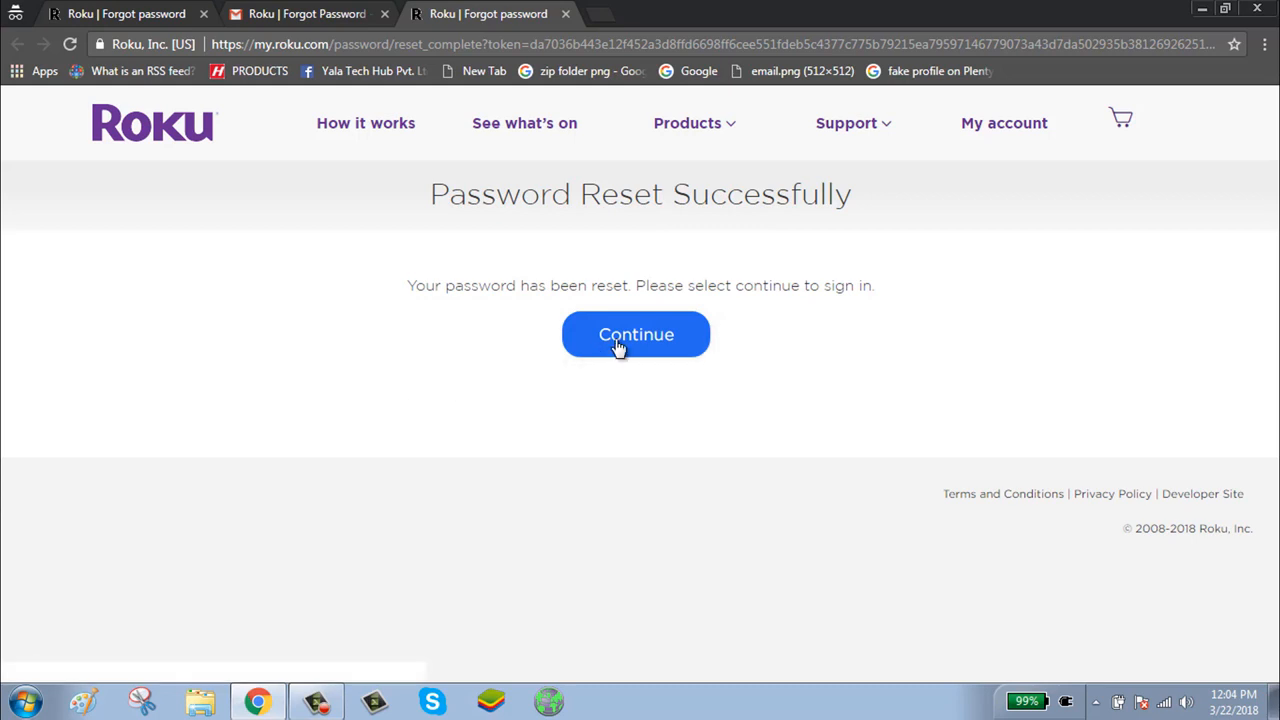
{"action": "mouse_move", "coordinate": [636, 334]}
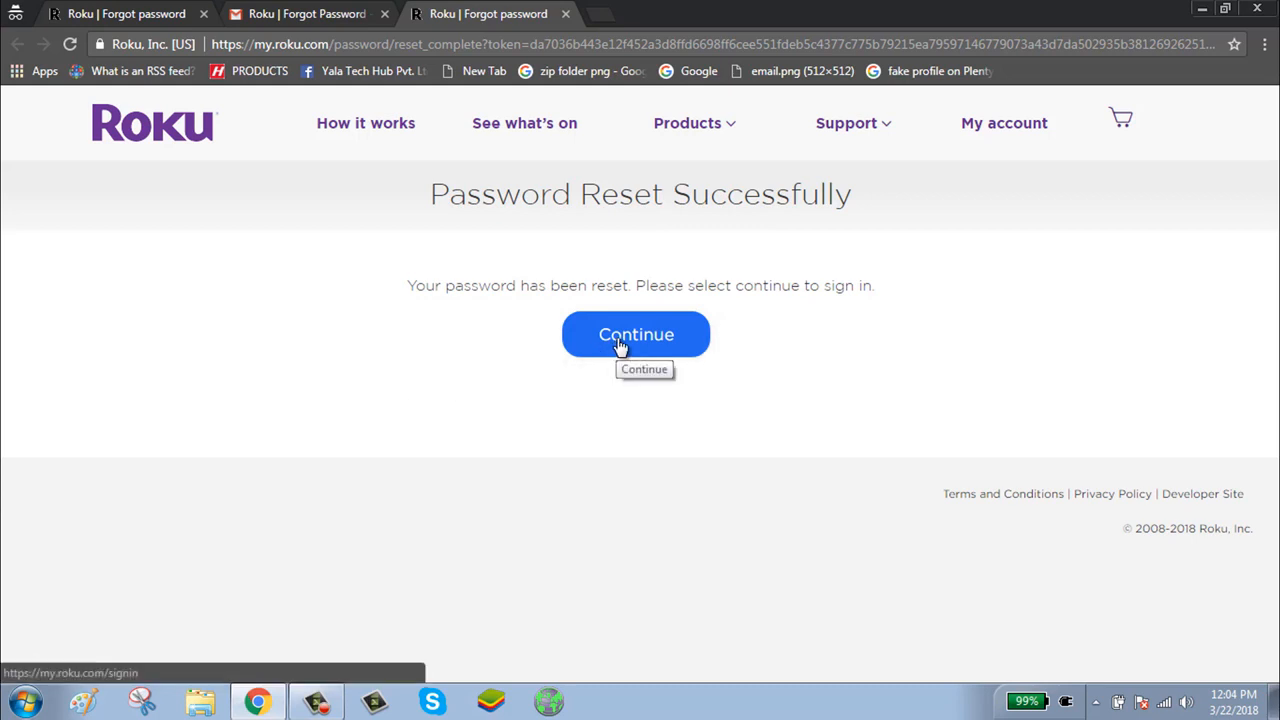